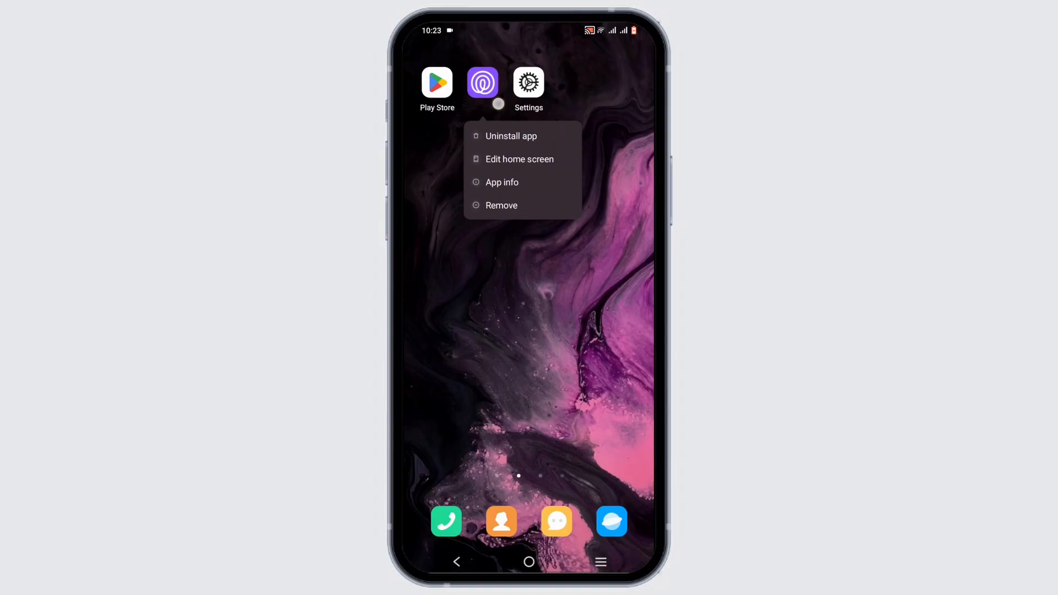
Reach Life360's permissions list from its App info page.
left_click(502, 181)
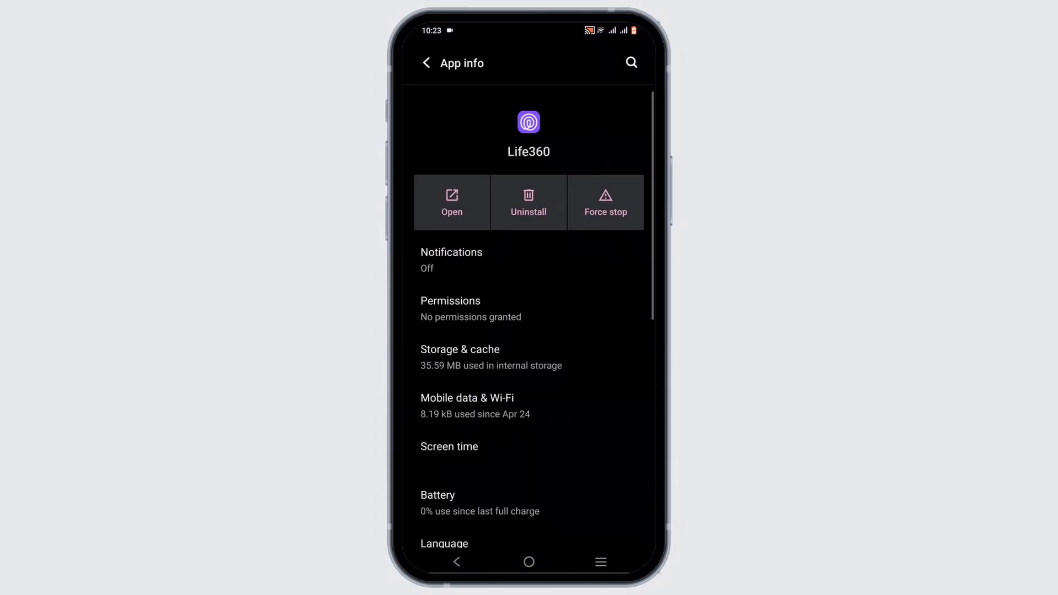
left_click(450, 300)
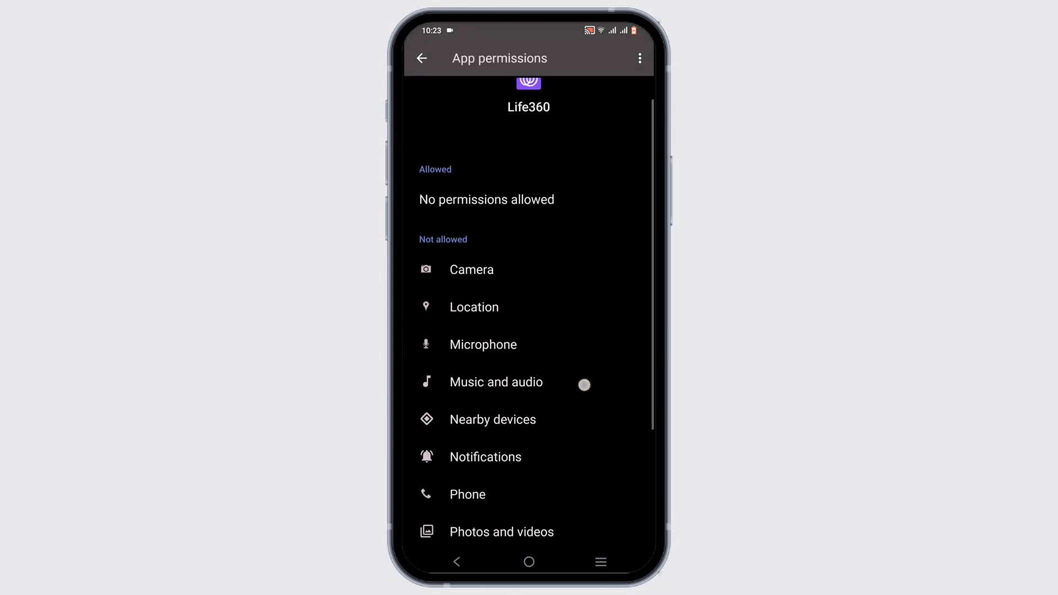
Set Life360's Location permission to Allow all the time and return to App info.
left_click(474, 306)
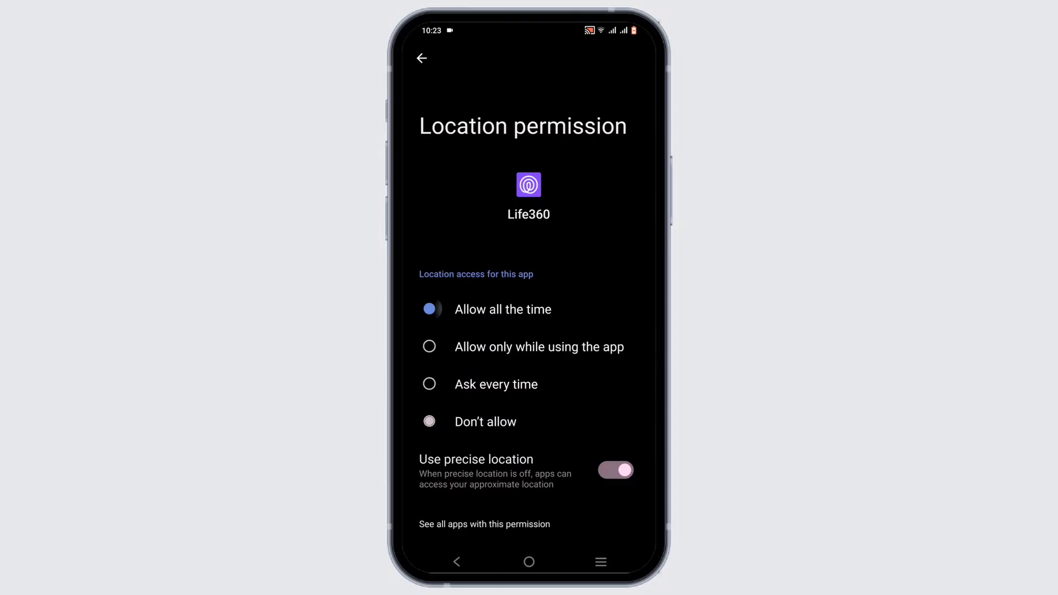
left_click(430, 309)
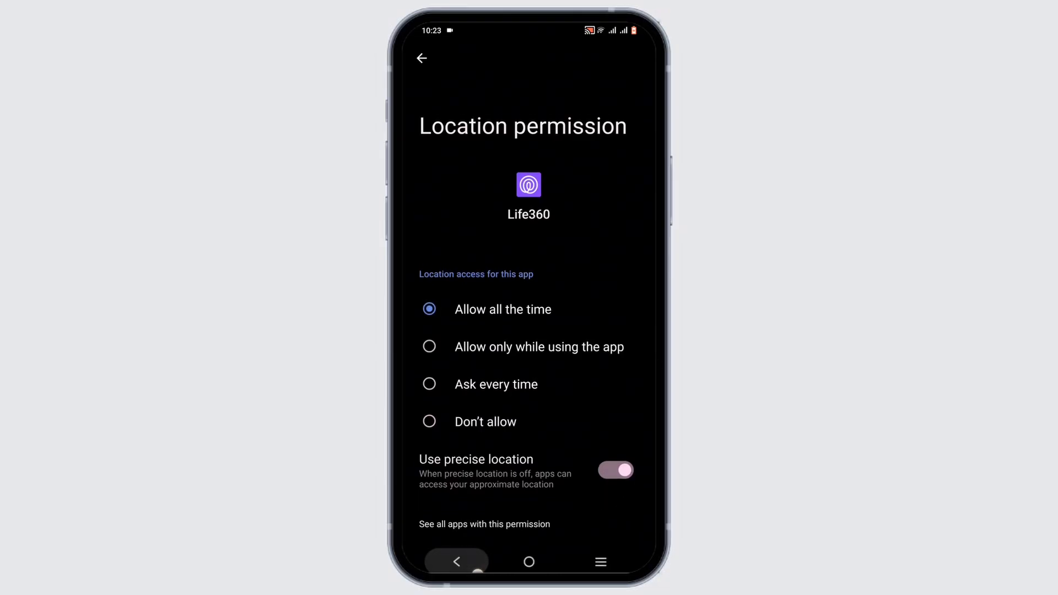
left_click(421, 58)
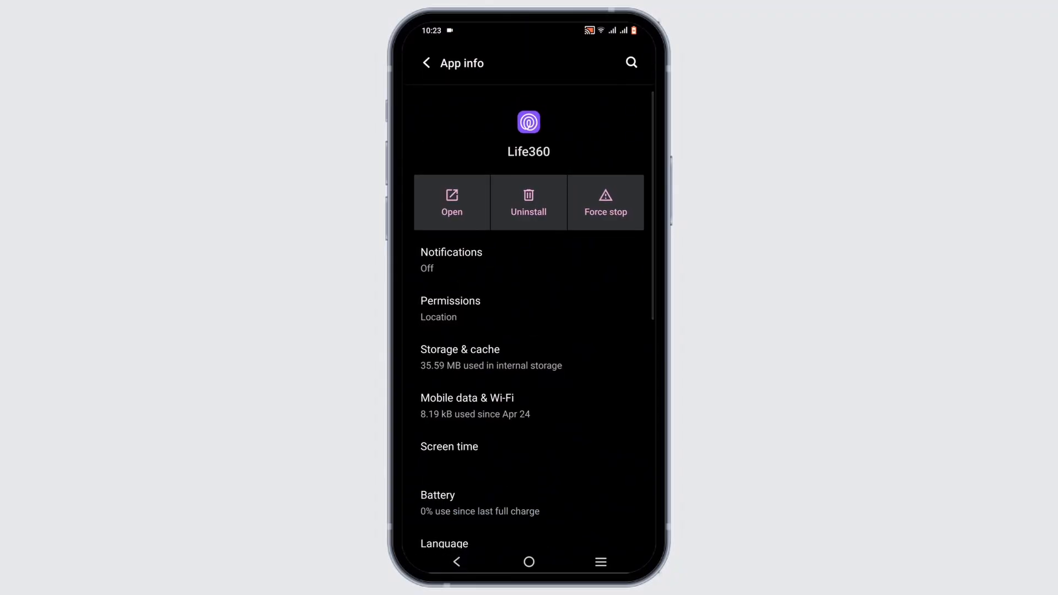
Force-stop Life360 and clear its cached data under Storage & cache.
left_click(605, 202)
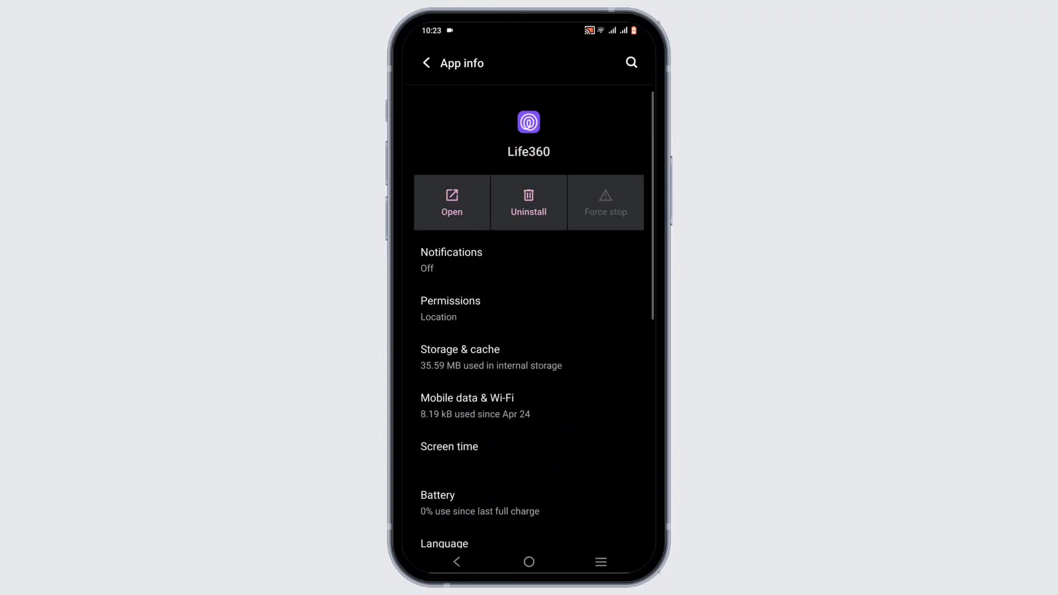
left_click(460, 356)
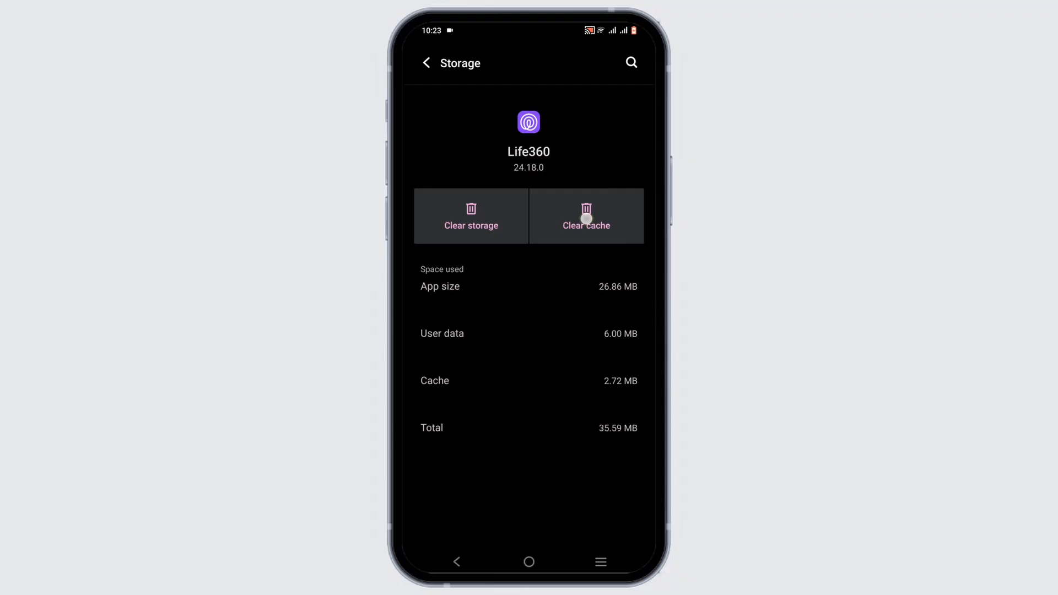
left_click(528, 561)
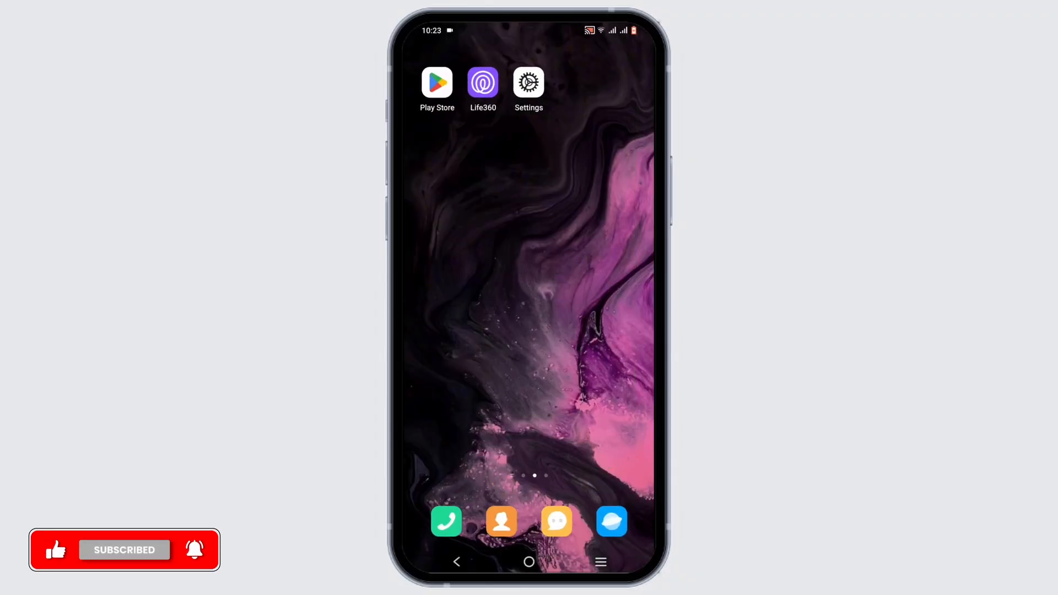
Find 'life 360' in Play Store and start its update.
left_click(436, 83)
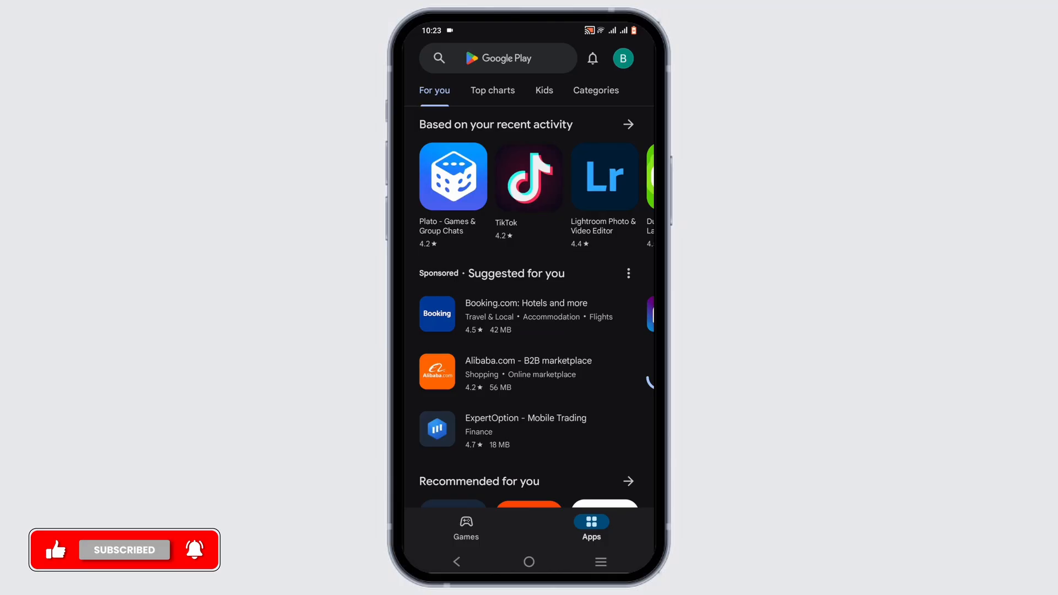
left_click(499, 58)
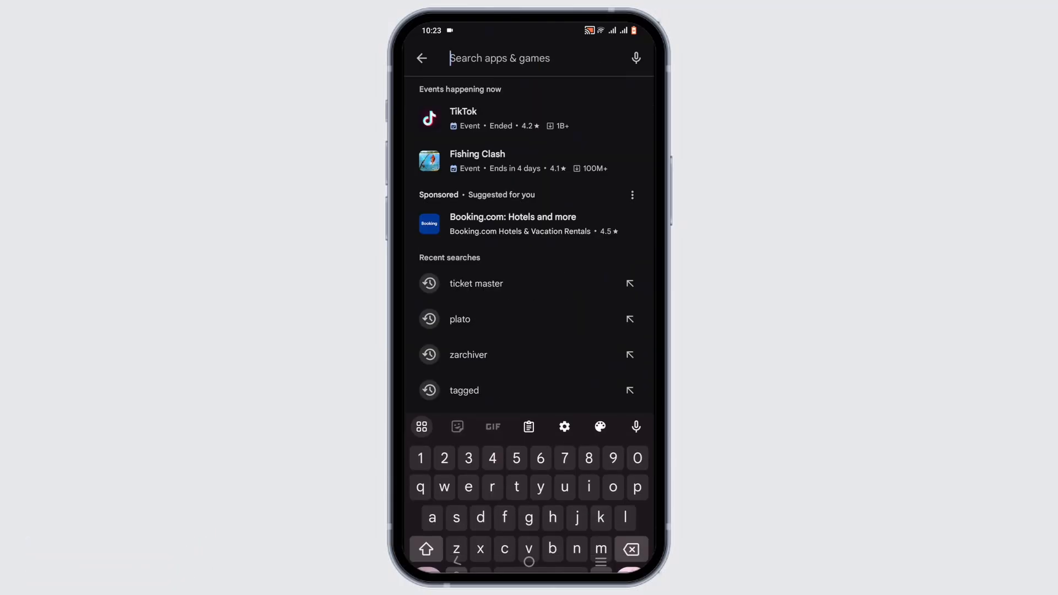
type("life")
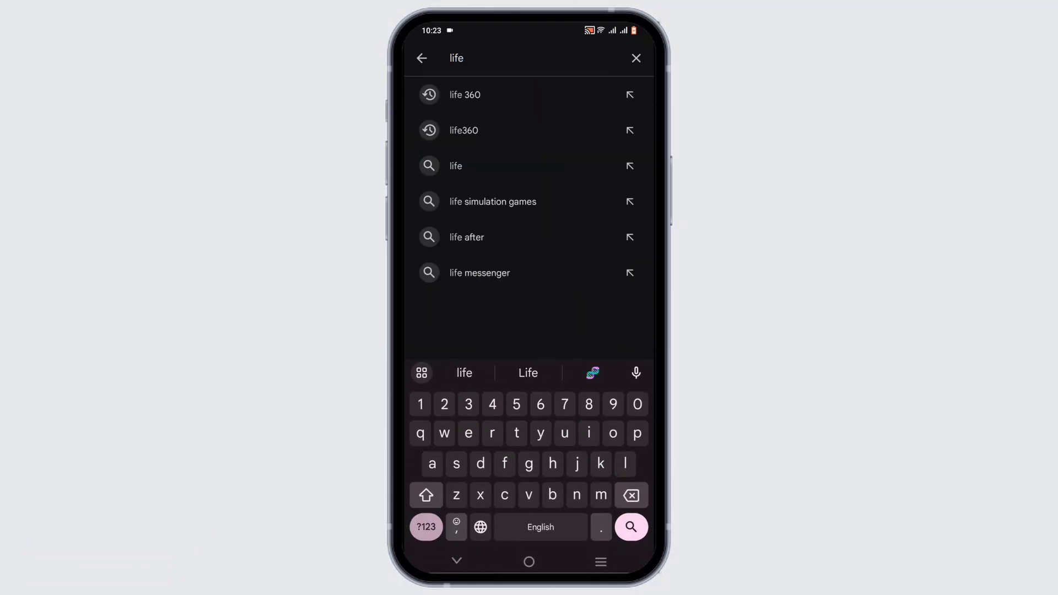
left_click(464, 95)
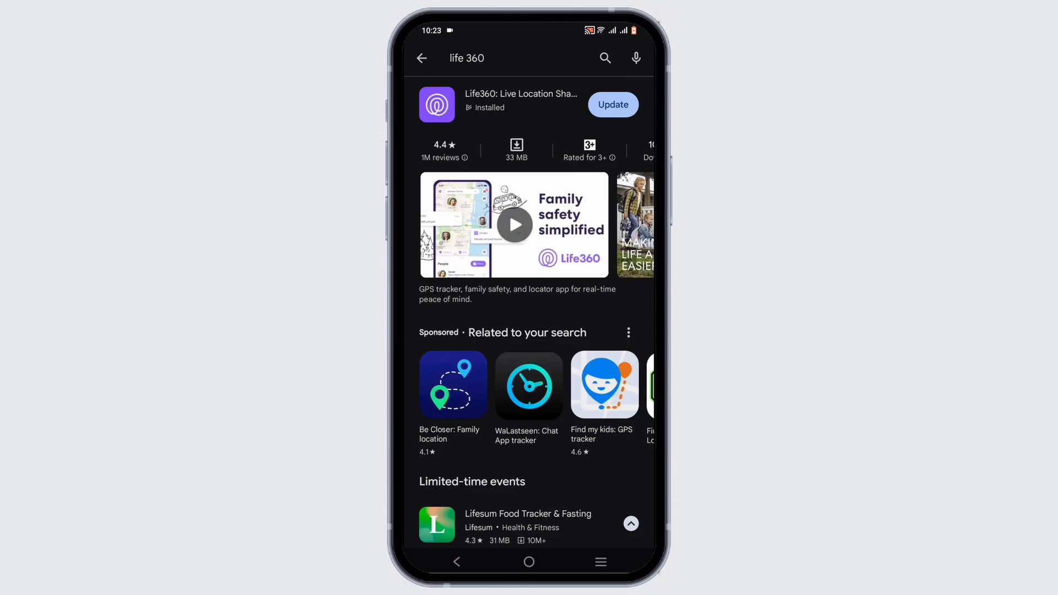
left_click(612, 104)
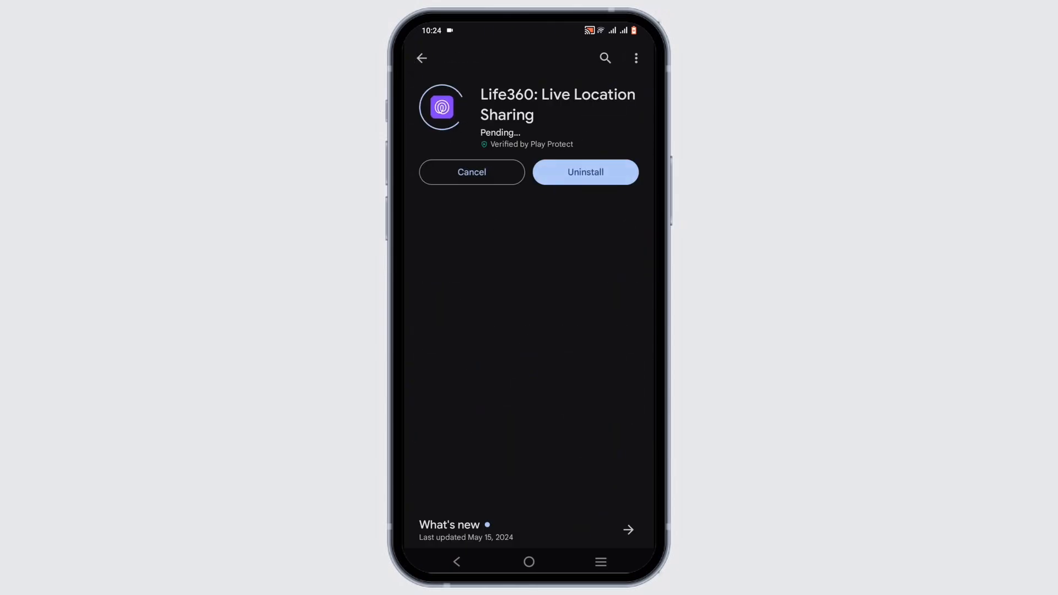
Check the Wi-Fi tile in the Quick Settings panel.
left_click(528, 561)
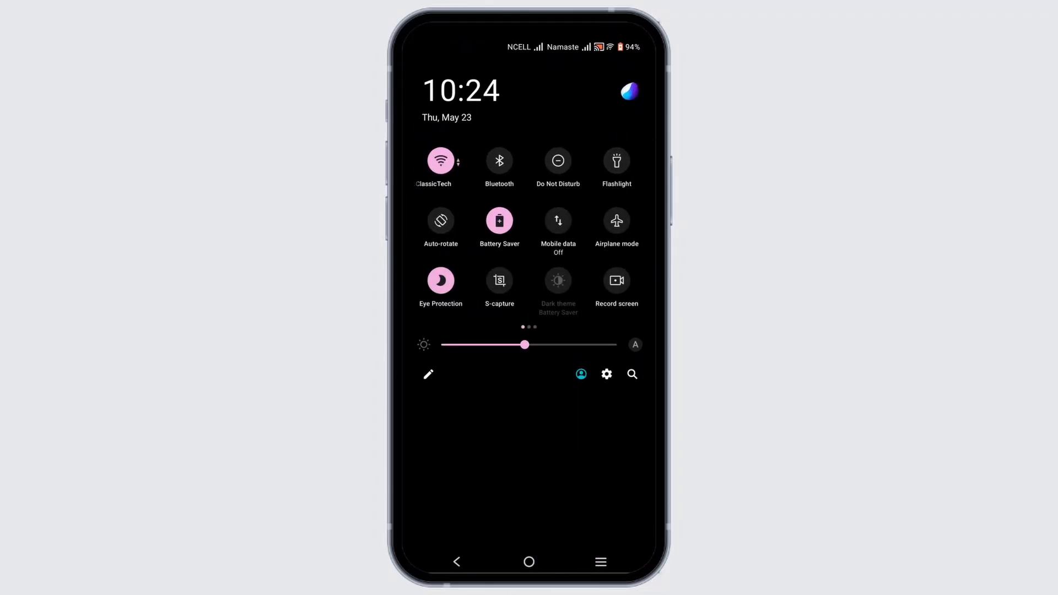
left_click(440, 161)
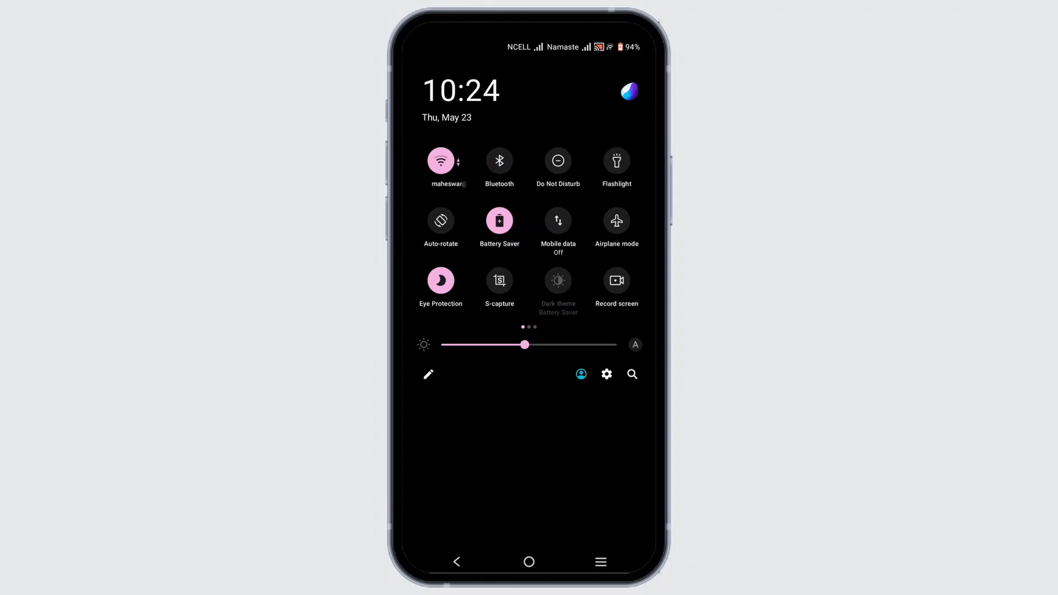